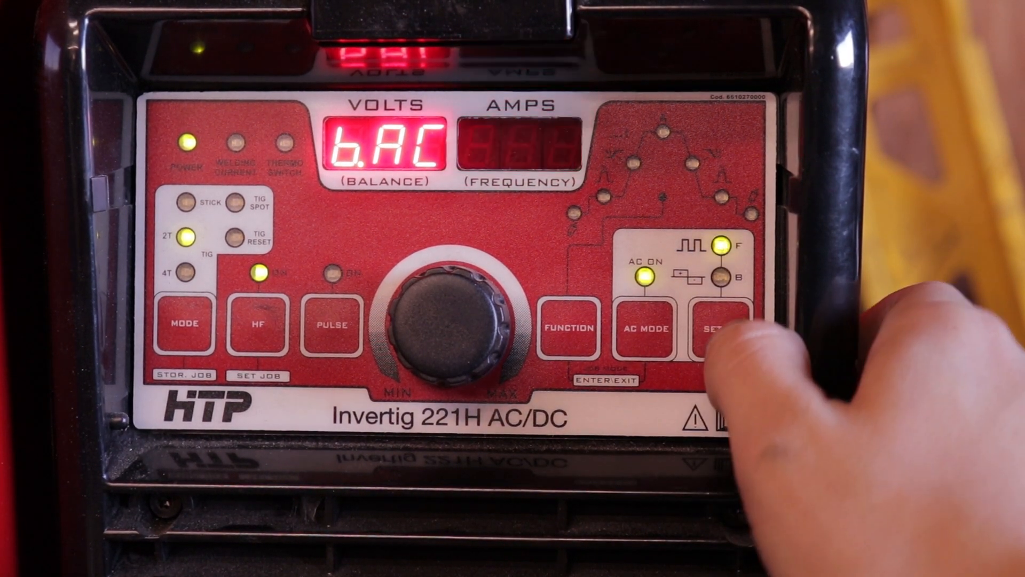
left_click(713, 329)
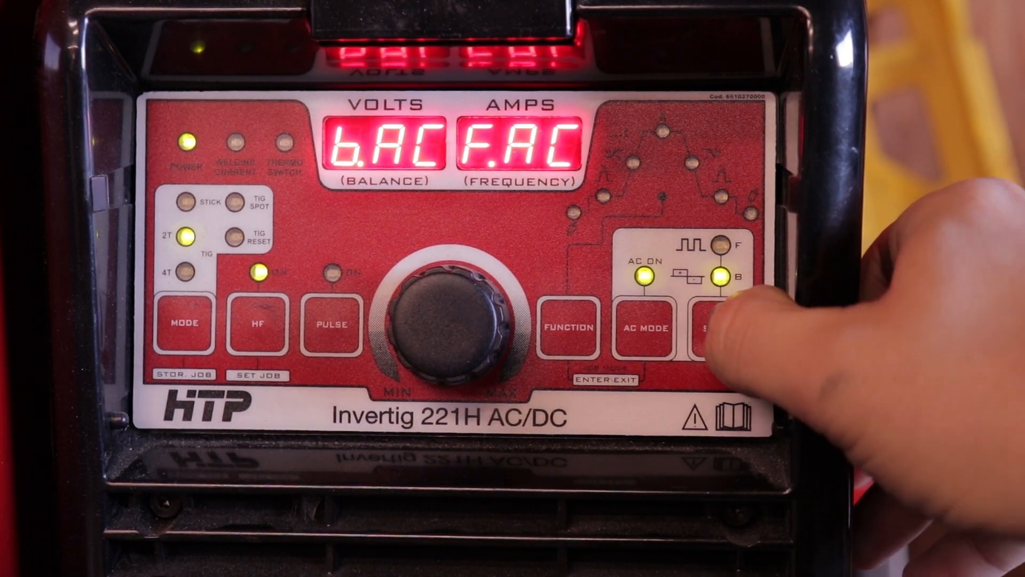
left_click(709, 327)
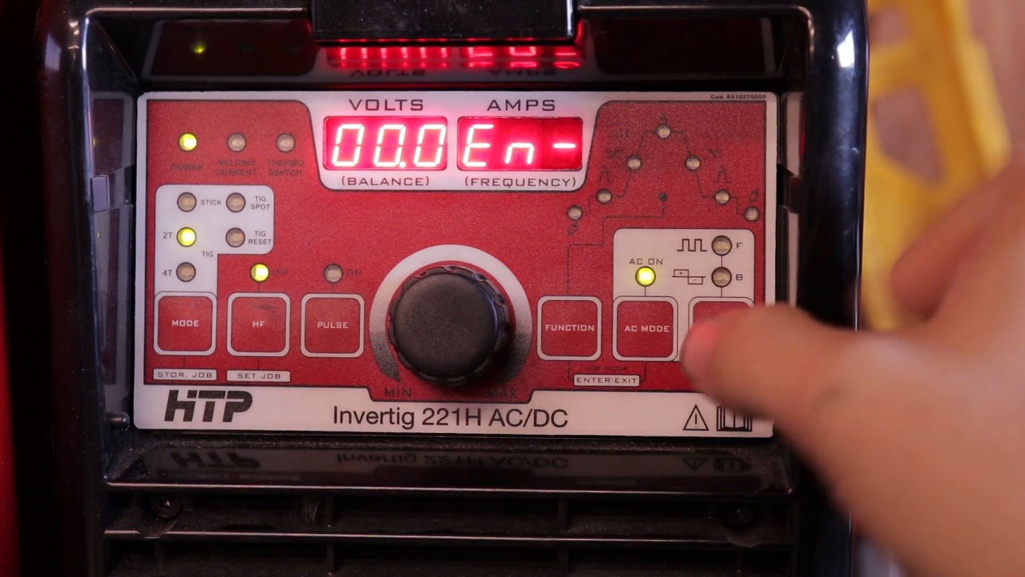
left_click(713, 326)
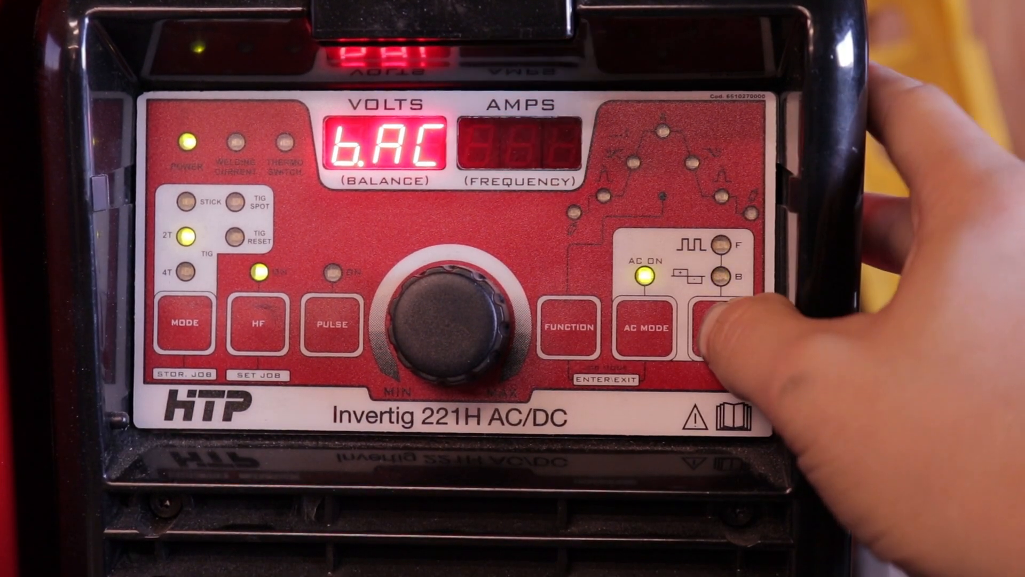
left_click(713, 327)
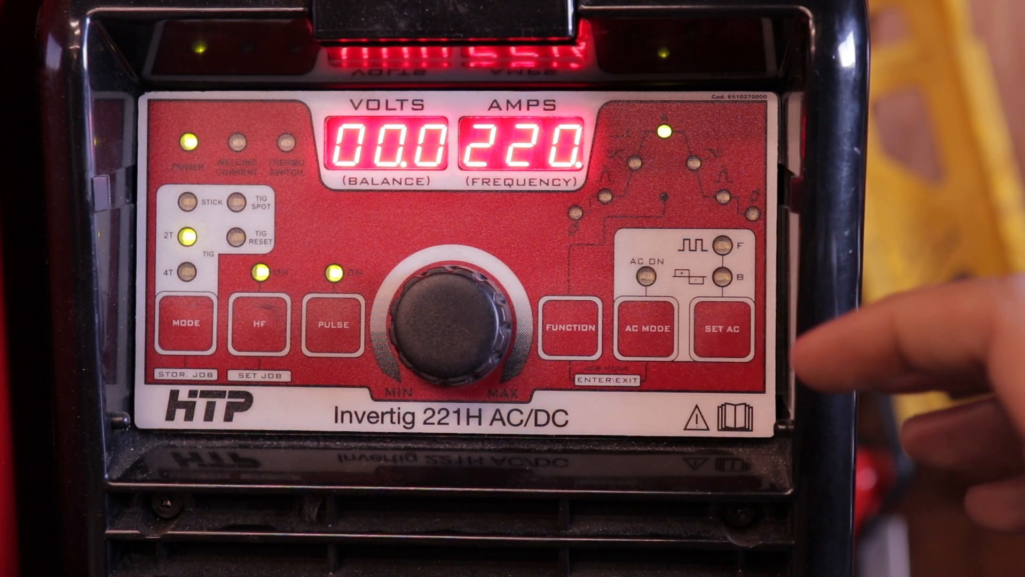
left_click(644, 329)
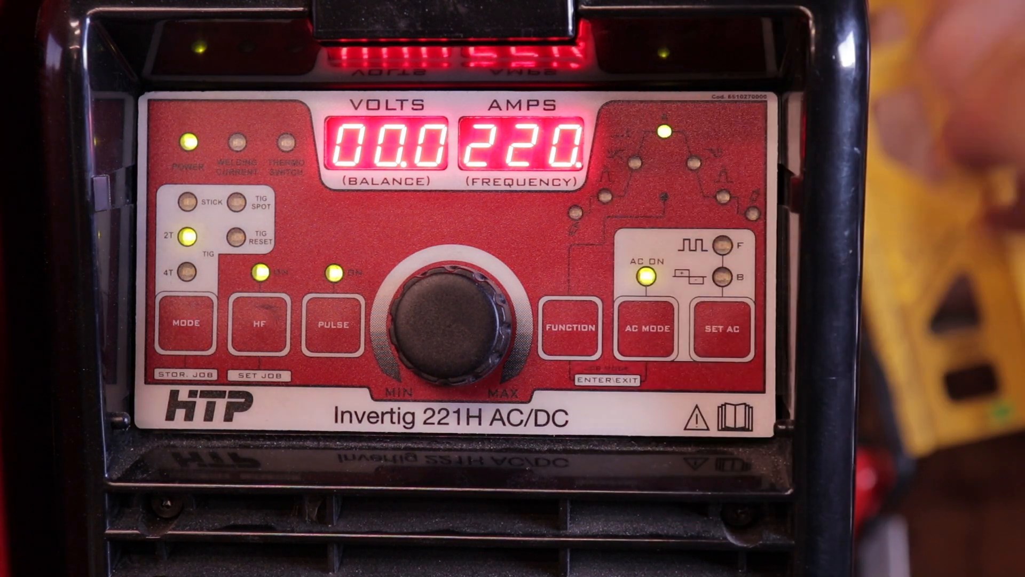